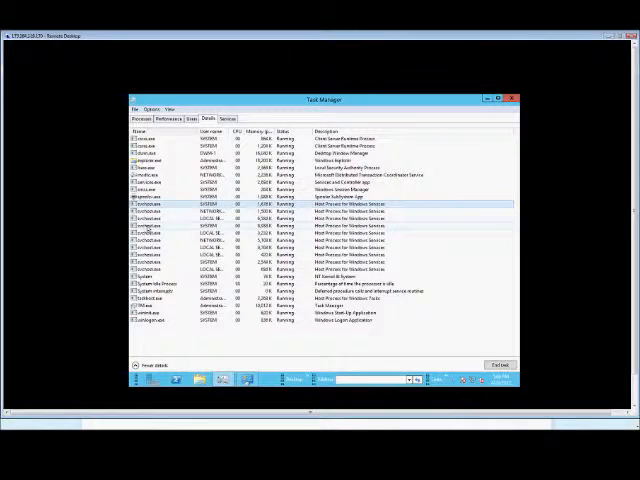
- Bring up the context menu for an svchost.exe row in the Details list
right_click(150, 228)
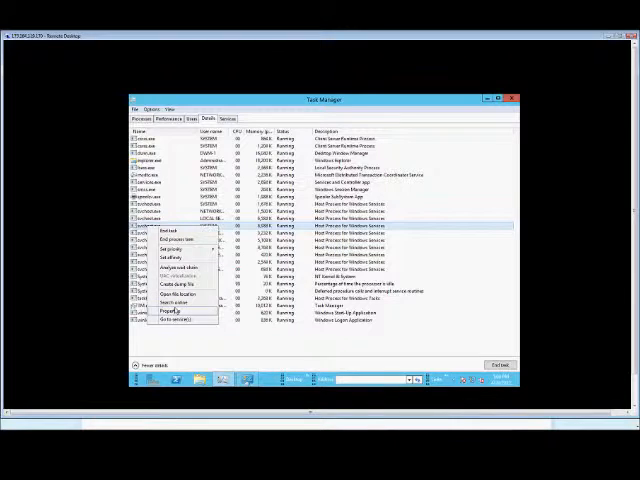
- Jump to this svchost's highlighted services, return to Details, and target a second svchost.exe row
click(224, 120)
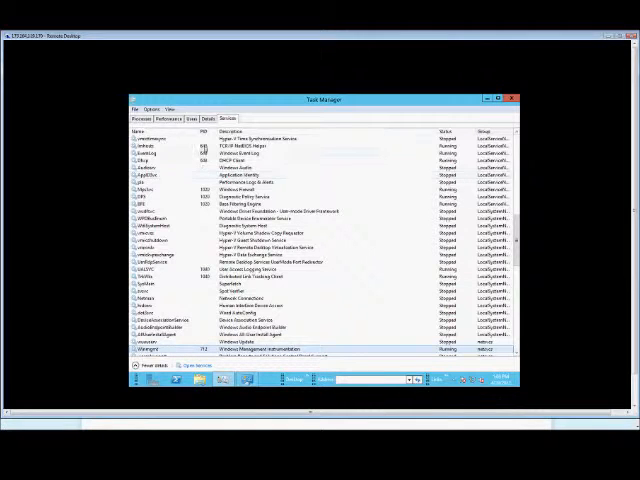
click(196, 120)
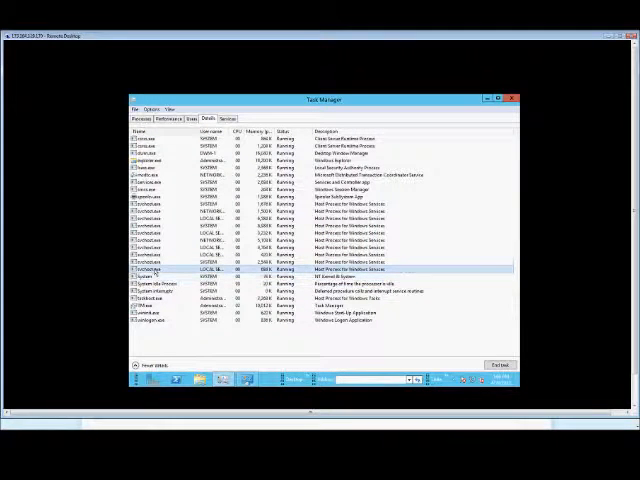
right_click(156, 270)
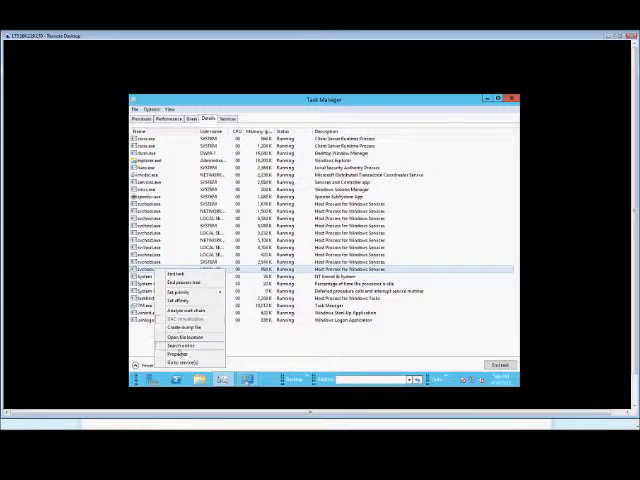
- View the services hosted by the second svchost, then return to the Details list
click(228, 120)
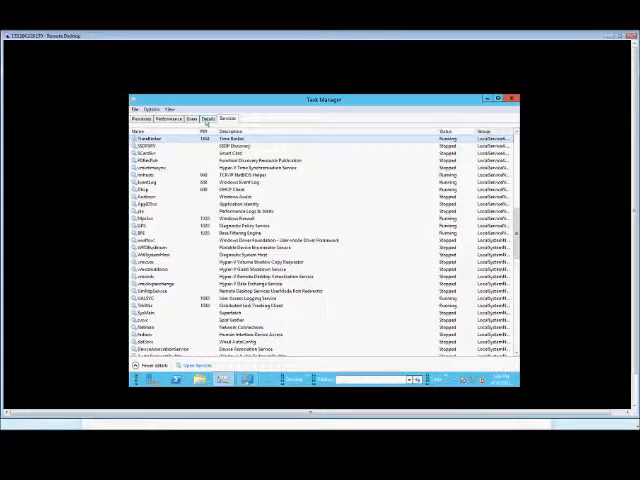
click(204, 120)
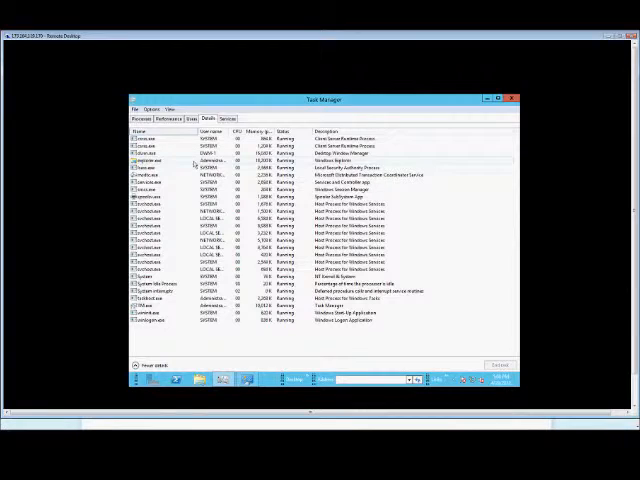